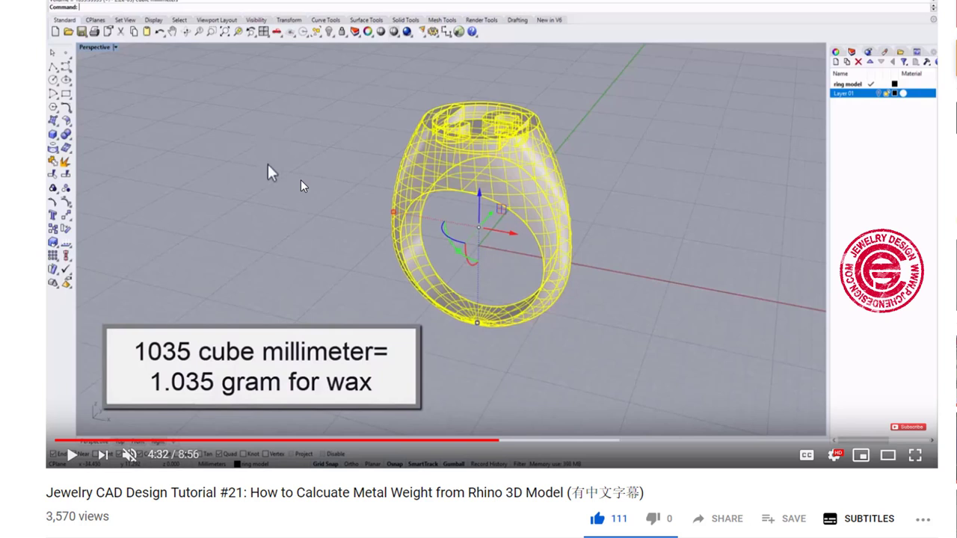
{"action": "mouse_move", "coordinate": [293, 188]}
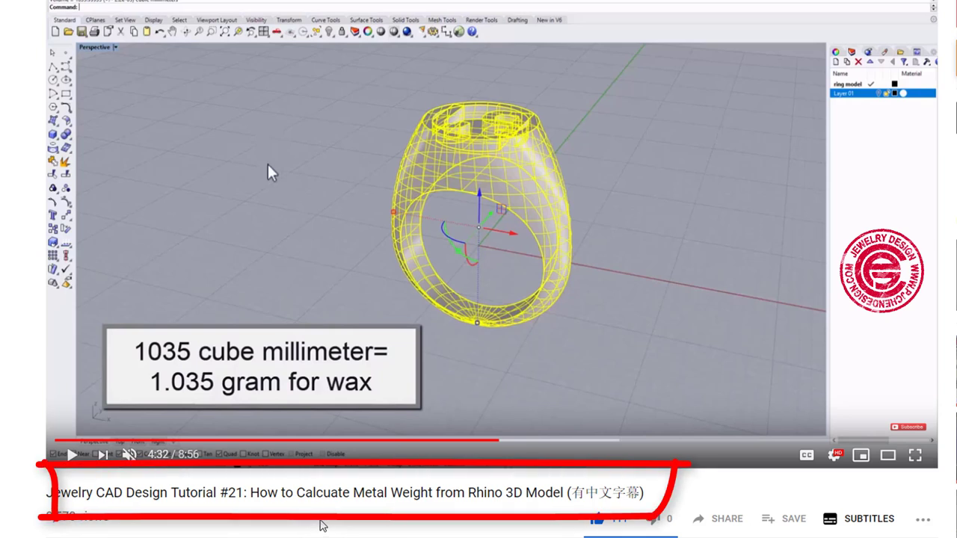
{"action": "mouse_move", "coordinate": [631, 374]}
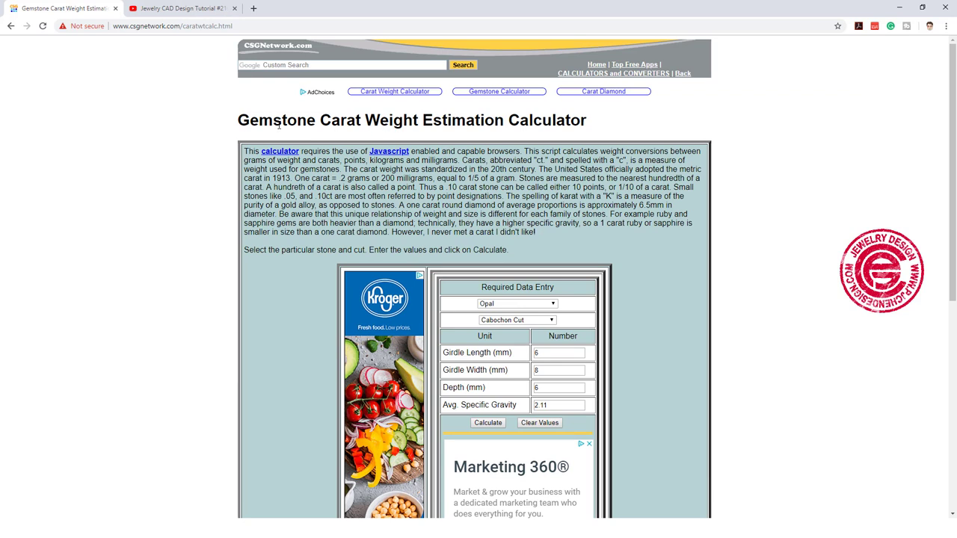
{"action": "mouse_move", "coordinate": [718, 168]}
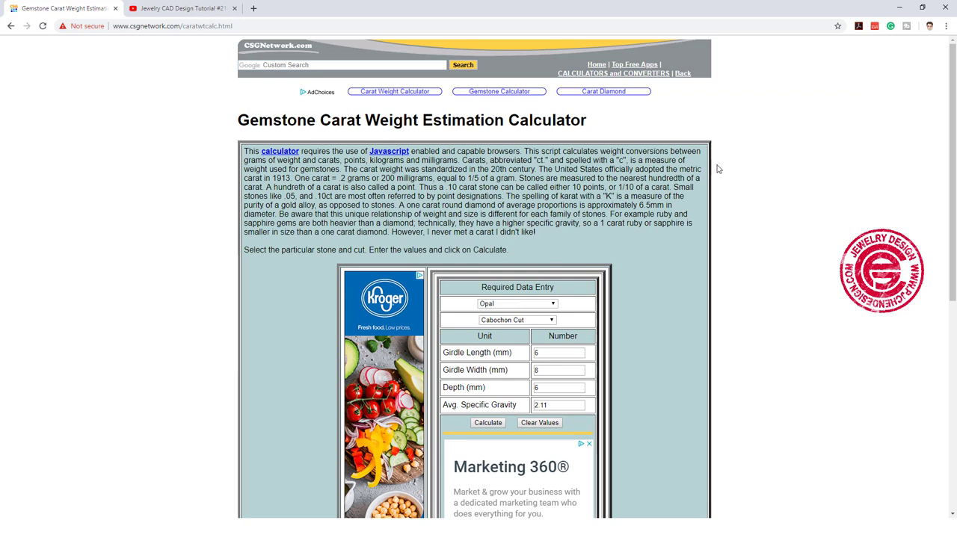
Bring up the gemstone type list to pick Topaz.
{"action": "left_click", "coordinate": [518, 302]}
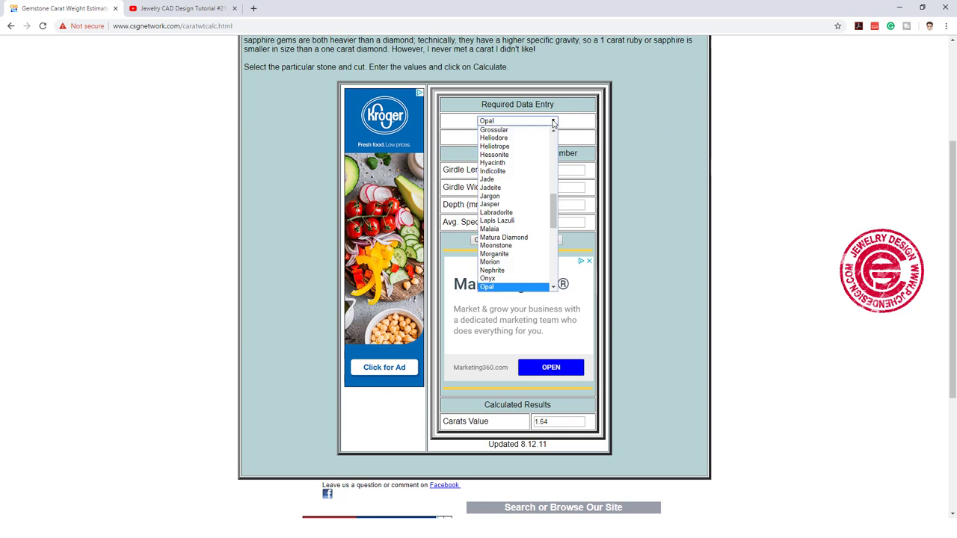
{"action": "mouse_move", "coordinate": [497, 212]}
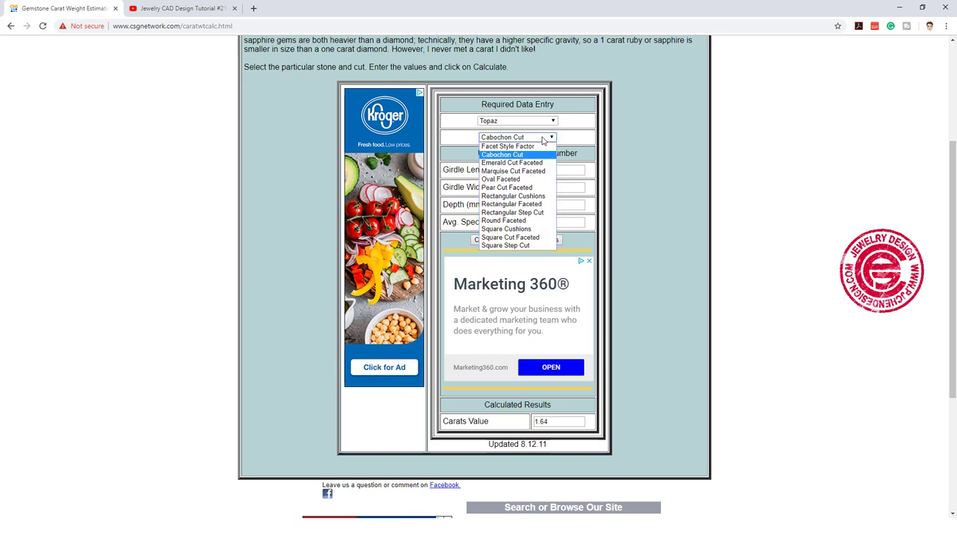
{"action": "mouse_move", "coordinate": [514, 212]}
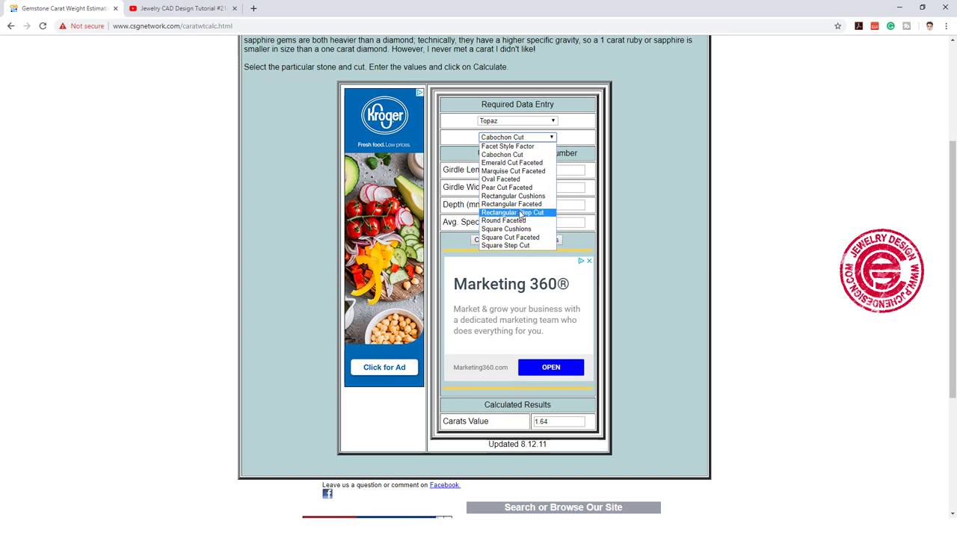
Calculate an Oval Faceted topaz of 6 × 8 × 4.5 mm, yielding 1.53 carats.
{"action": "left_click", "coordinate": [507, 179]}
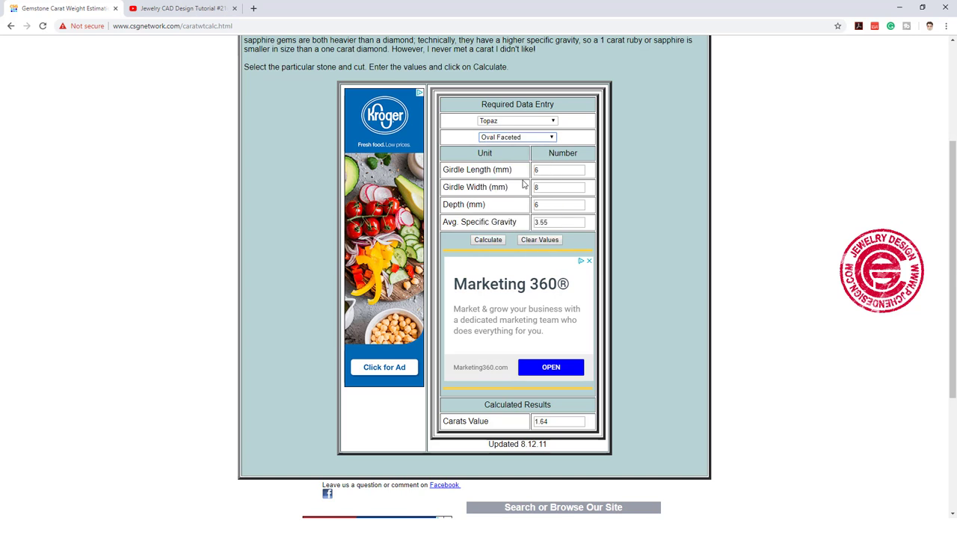
{"action": "left_click", "coordinate": [560, 170]}
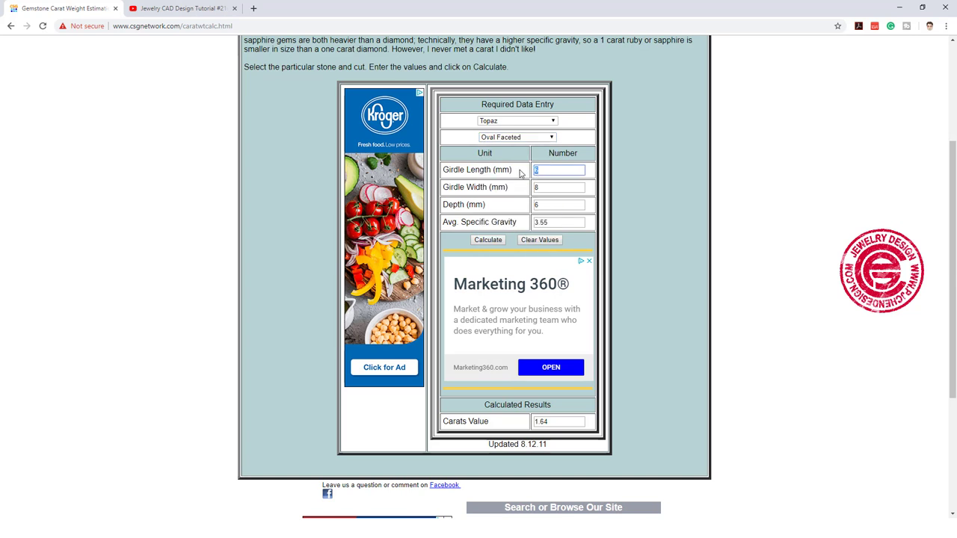
{"action": "left_click", "coordinate": [559, 187]}
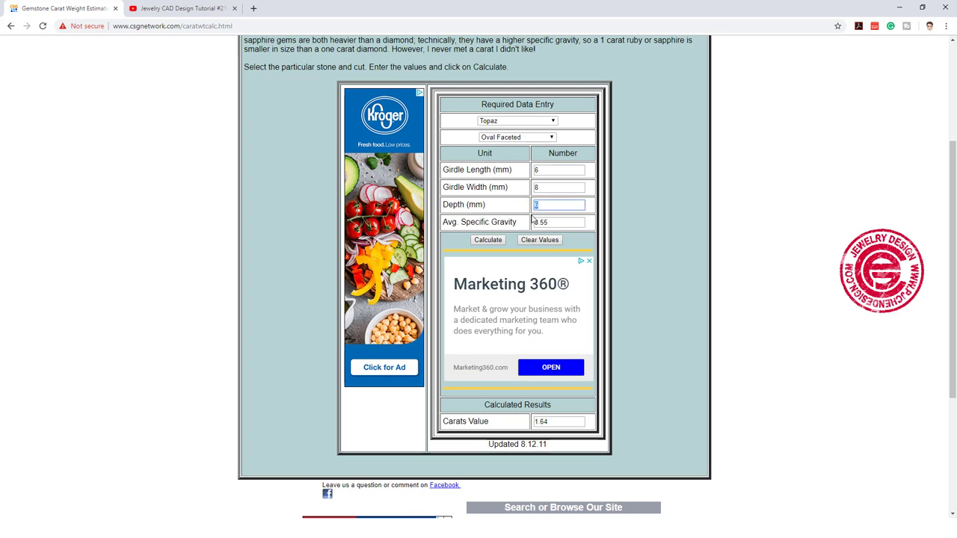
{"action": "type", "text": "4."}
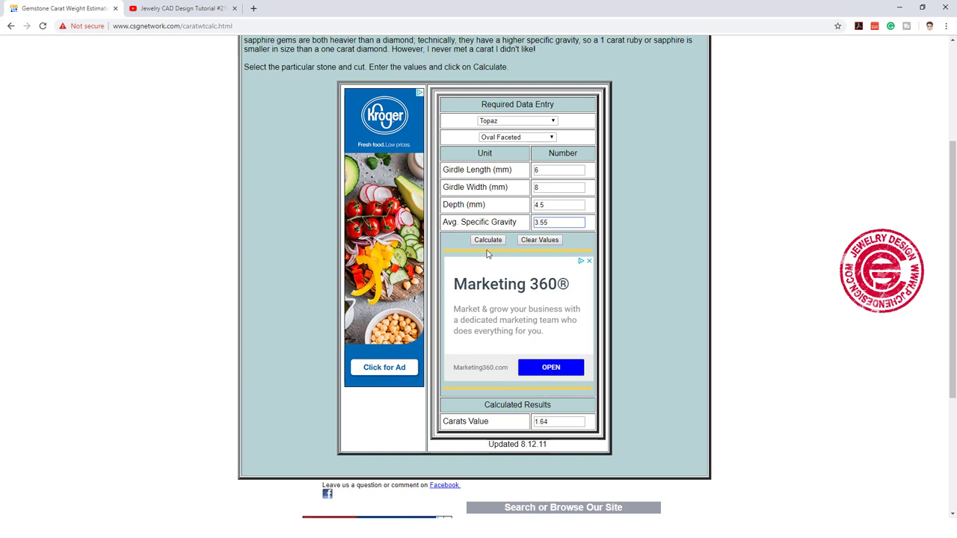
{"action": "left_click", "coordinate": [488, 239]}
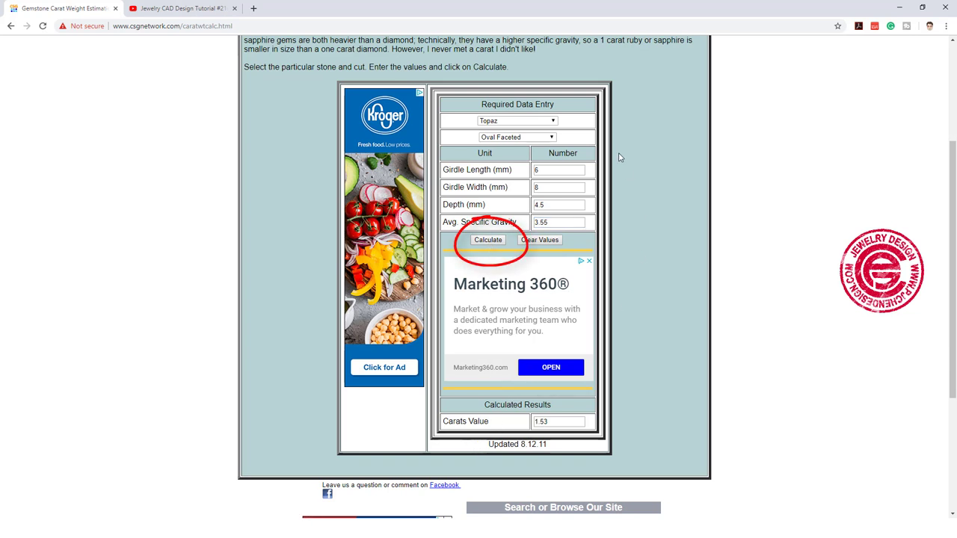
{"action": "mouse_move", "coordinate": [540, 437]}
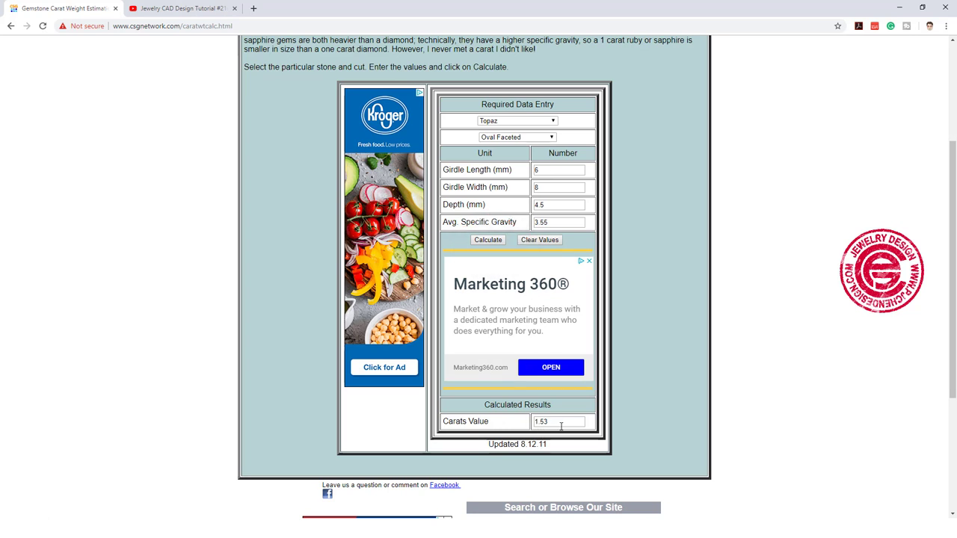
Move to the Gemval weight calculator and bring up its gemstone type list.
{"action": "left_click", "coordinate": [301, 9]}
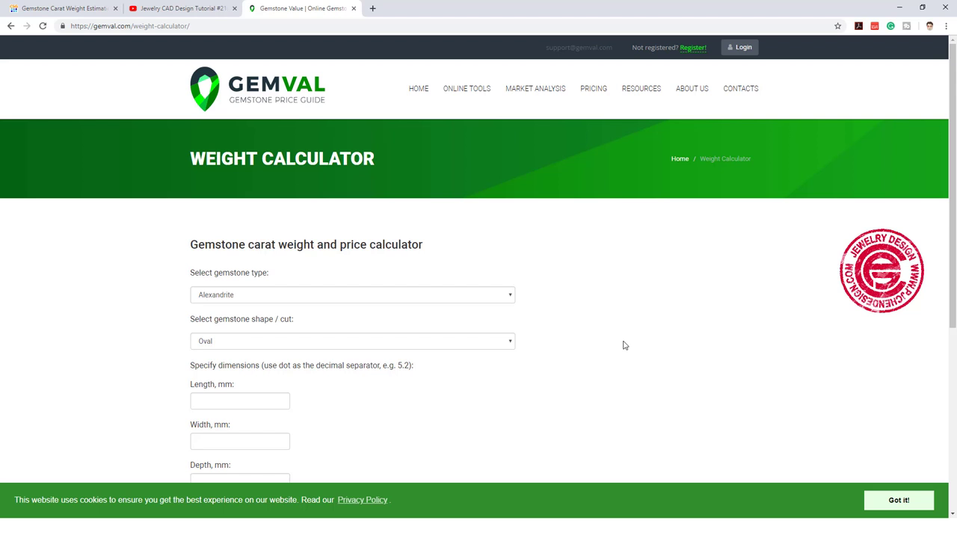
{"action": "mouse_move", "coordinate": [543, 295]}
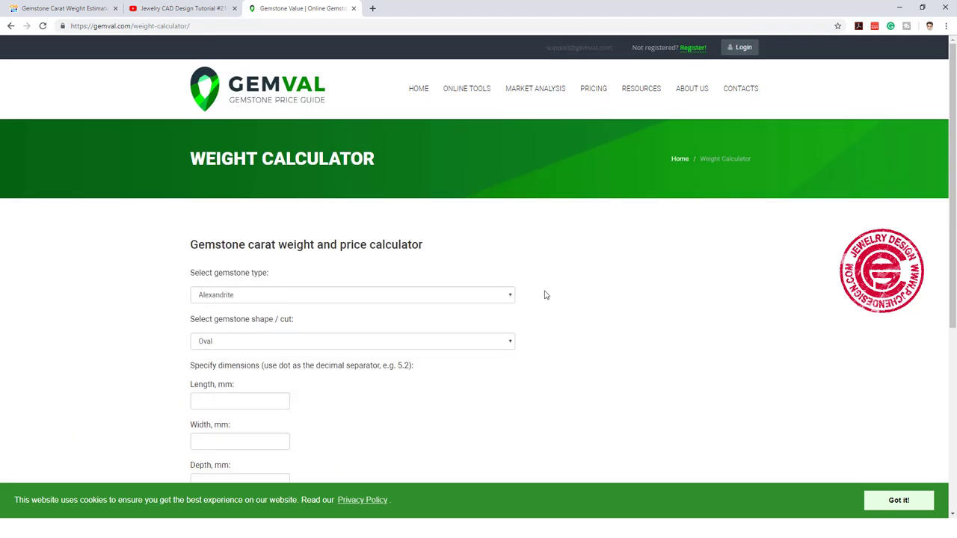
{"action": "scroll", "scroll_direction": "down", "scroll_amount": 3}
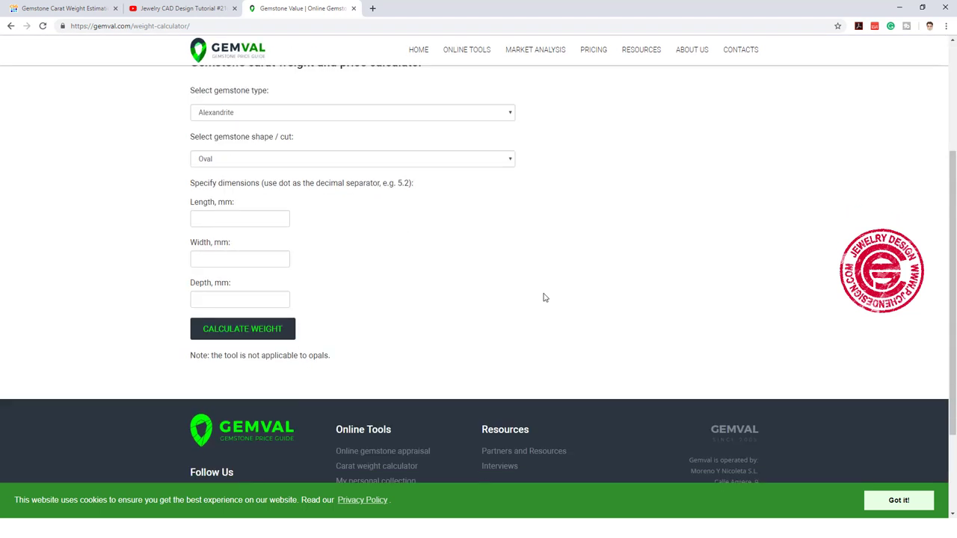
{"action": "left_click", "coordinate": [351, 112]}
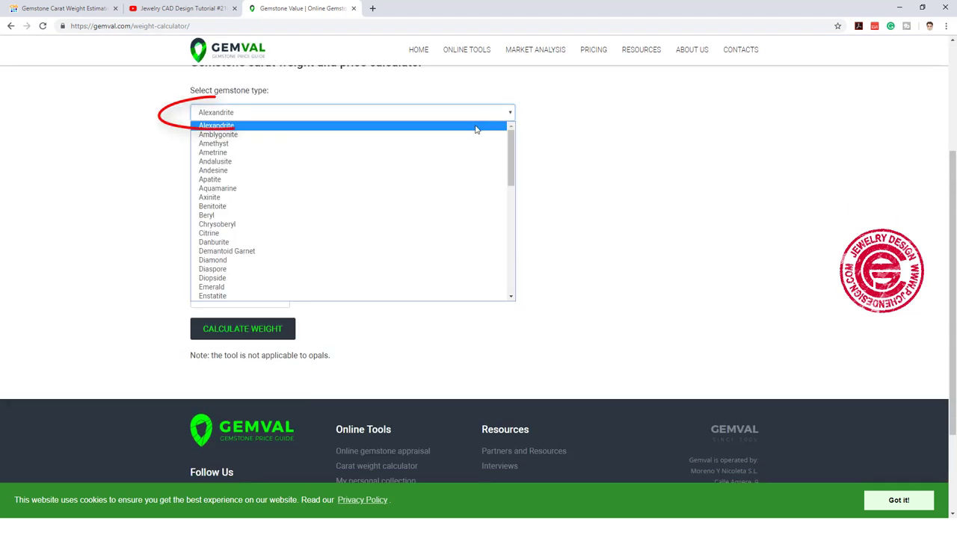
{"action": "mouse_move", "coordinate": [296, 216]}
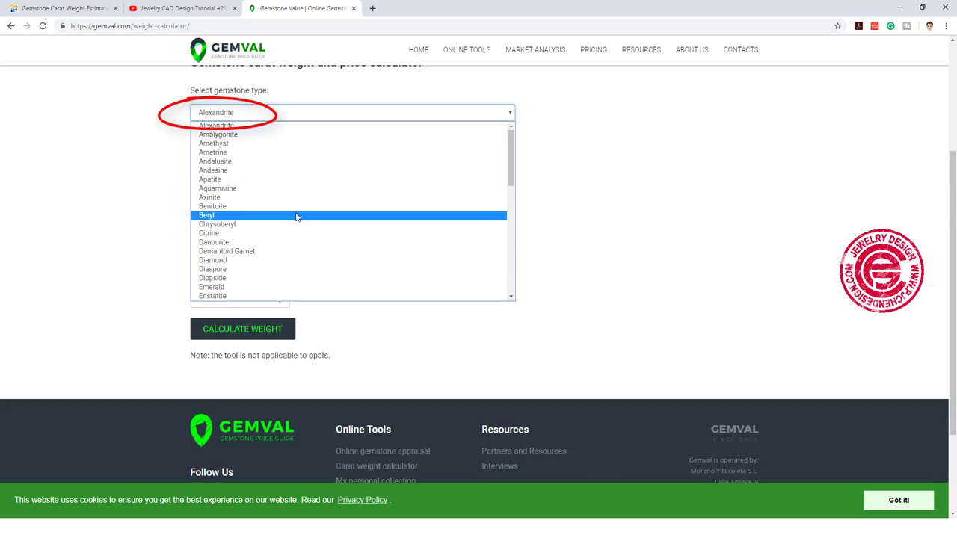
{"action": "mouse_move", "coordinate": [262, 260]}
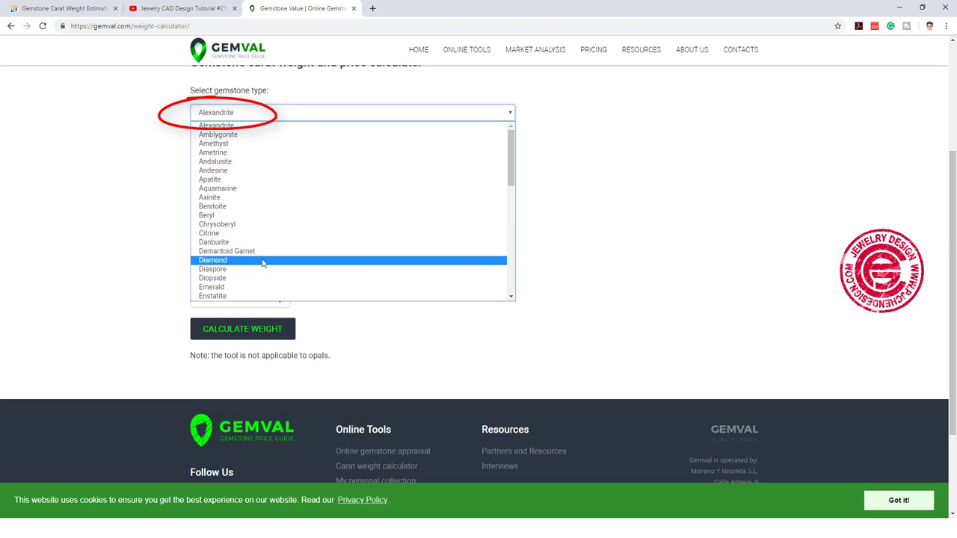
Calculate a Cushion diamond of 7 × 7 × 5.6 mm, yielding 2.22 carats.
{"action": "left_click", "coordinate": [212, 260]}
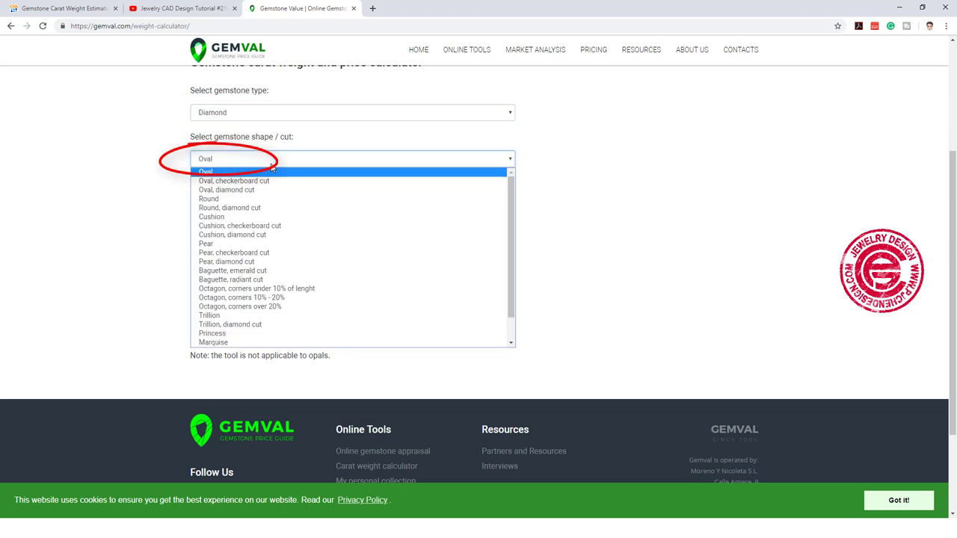
{"action": "left_click", "coordinate": [211, 217]}
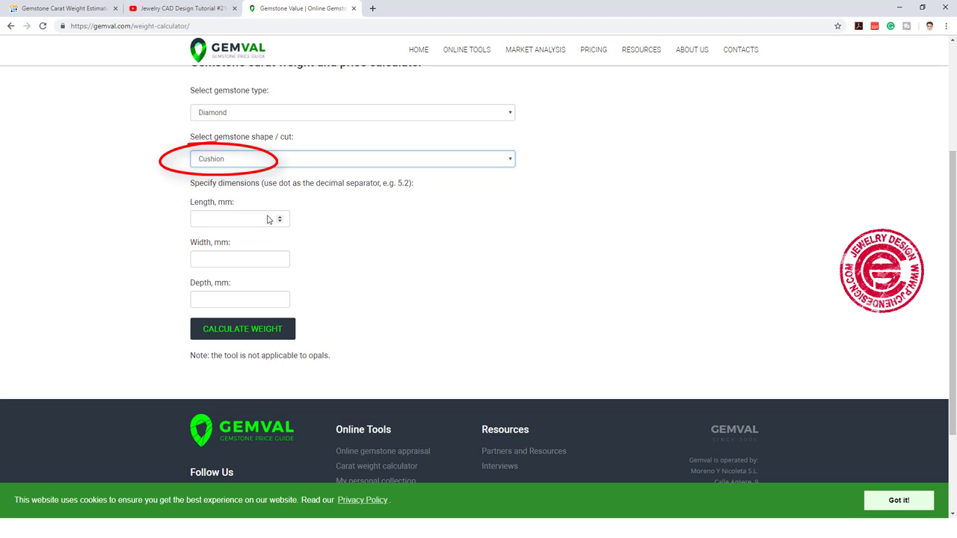
{"action": "left_click", "coordinate": [239, 219]}
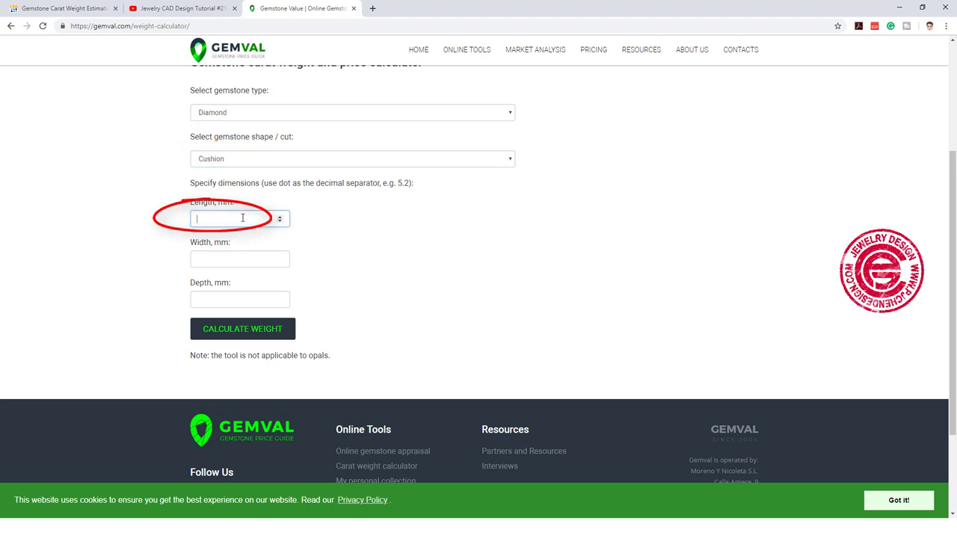
{"action": "type", "text": "7"}
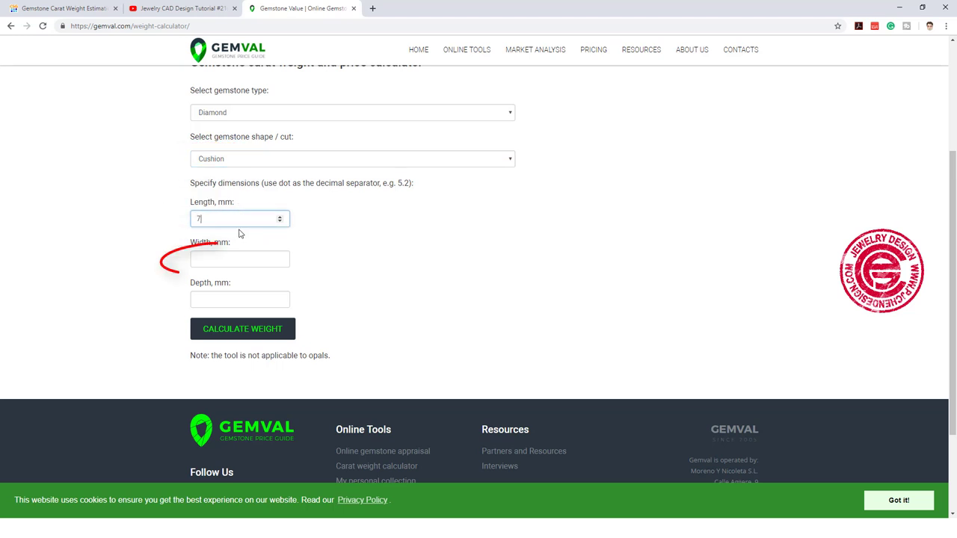
{"action": "type", "text": "7"}
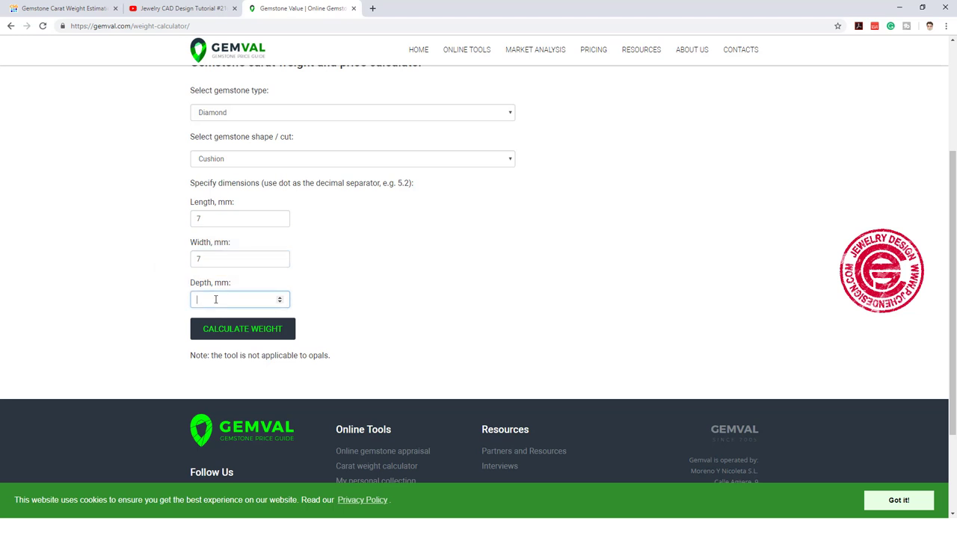
{"action": "type", "text": "5.6"}
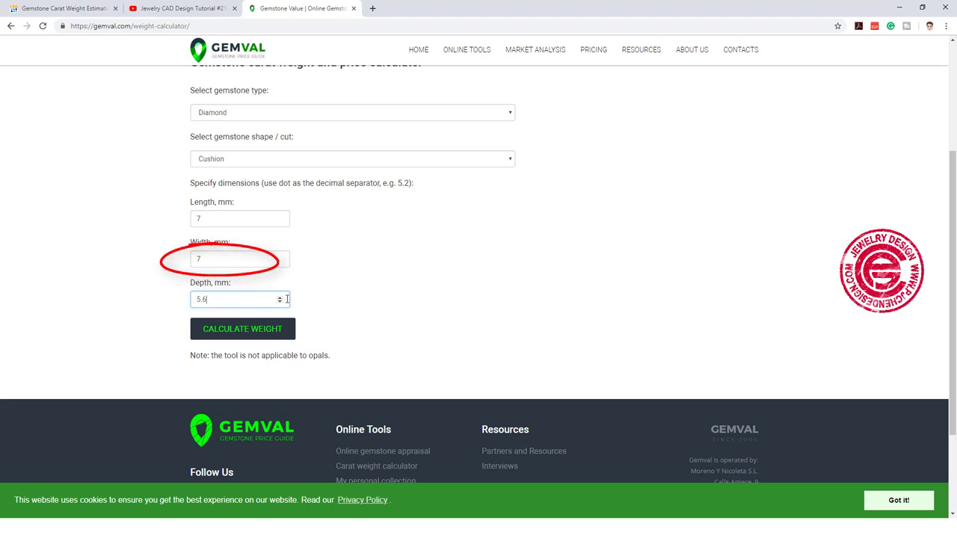
{"action": "left_click", "coordinate": [243, 330]}
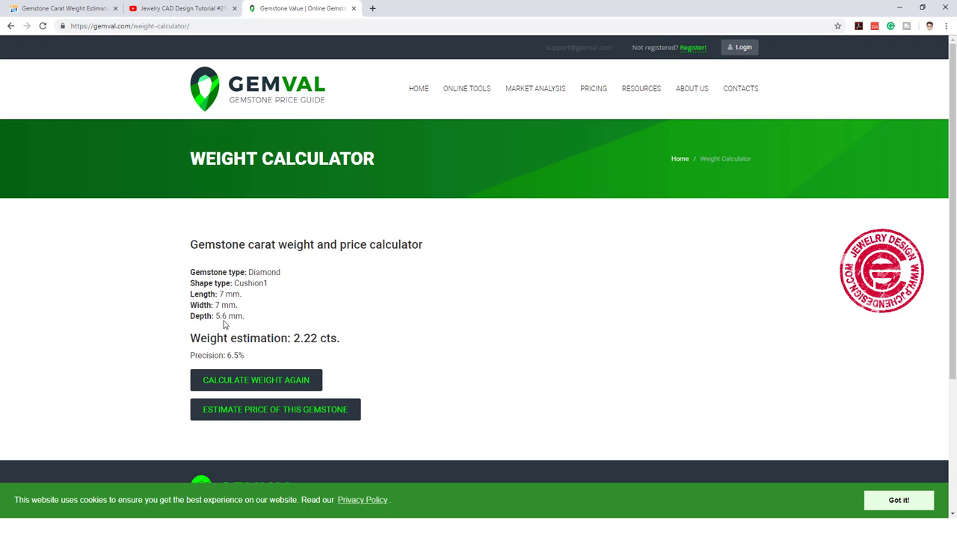
{"action": "mouse_move", "coordinate": [340, 338]}
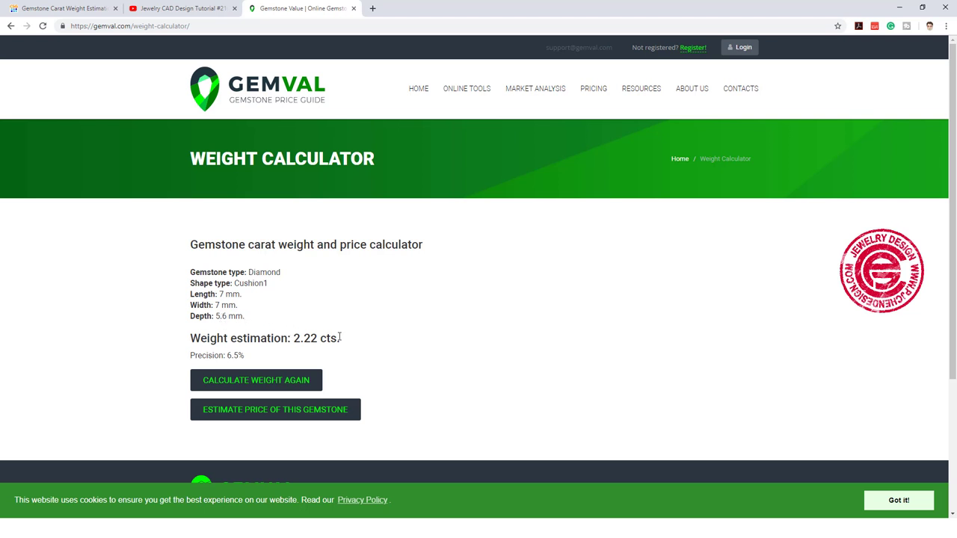
{"action": "mouse_move", "coordinate": [440, 359]}
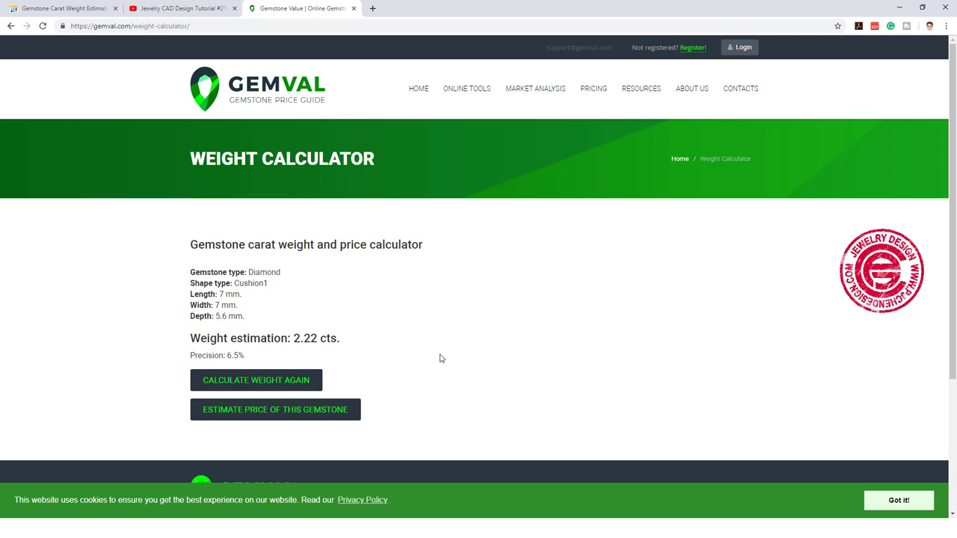
{"action": "mouse_move", "coordinate": [470, 347]}
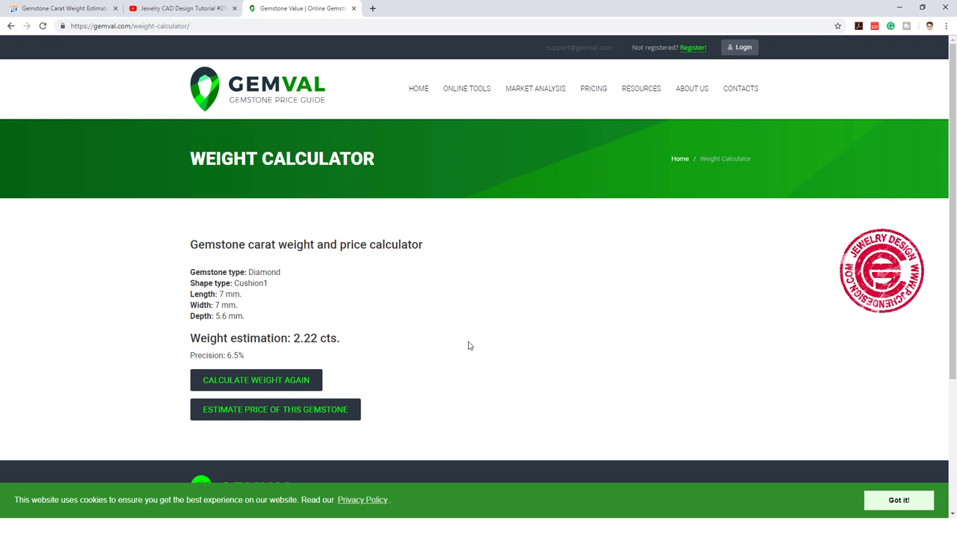